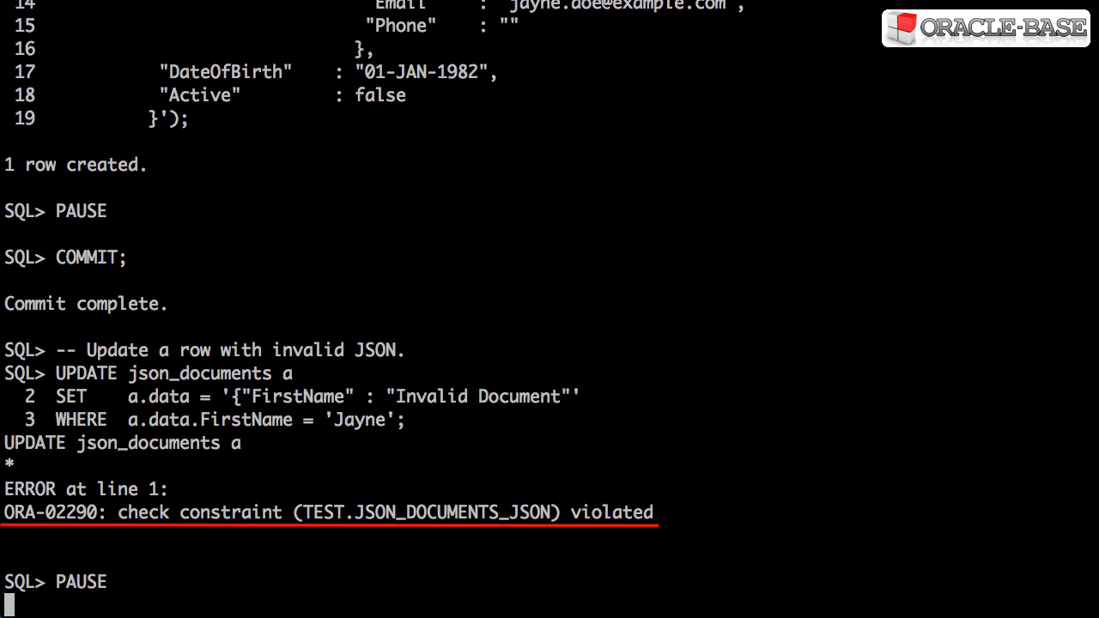
# Step: Run the dot-notation SELECTs on a.data.Address.Postcode and a.data.ContactDetails, then continue the script
pyautogui.press('enter')
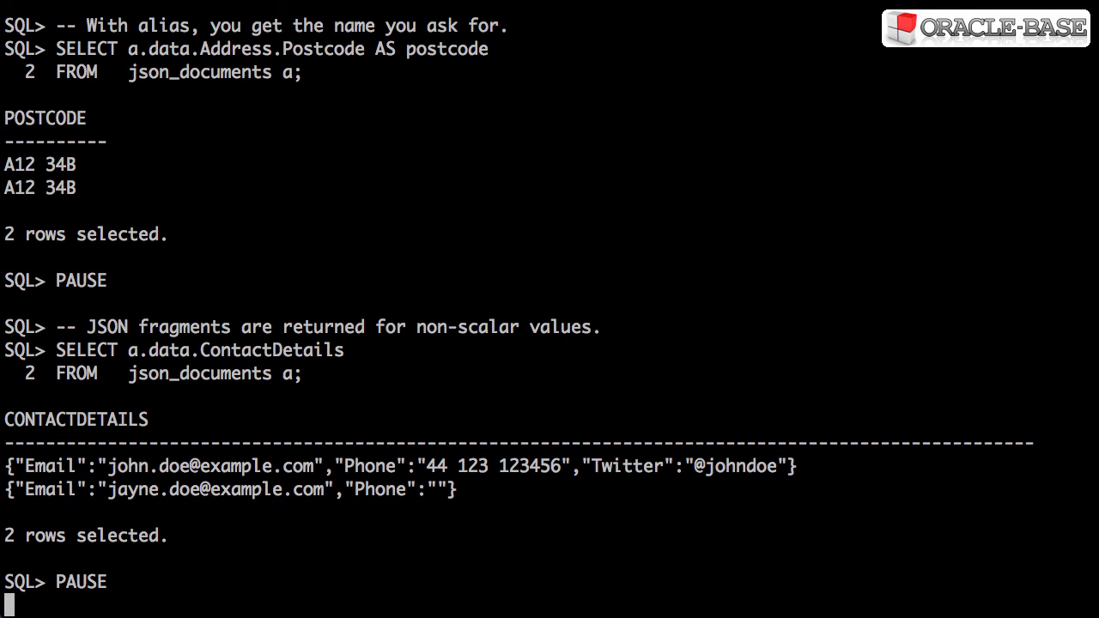
pyautogui.press('enter')
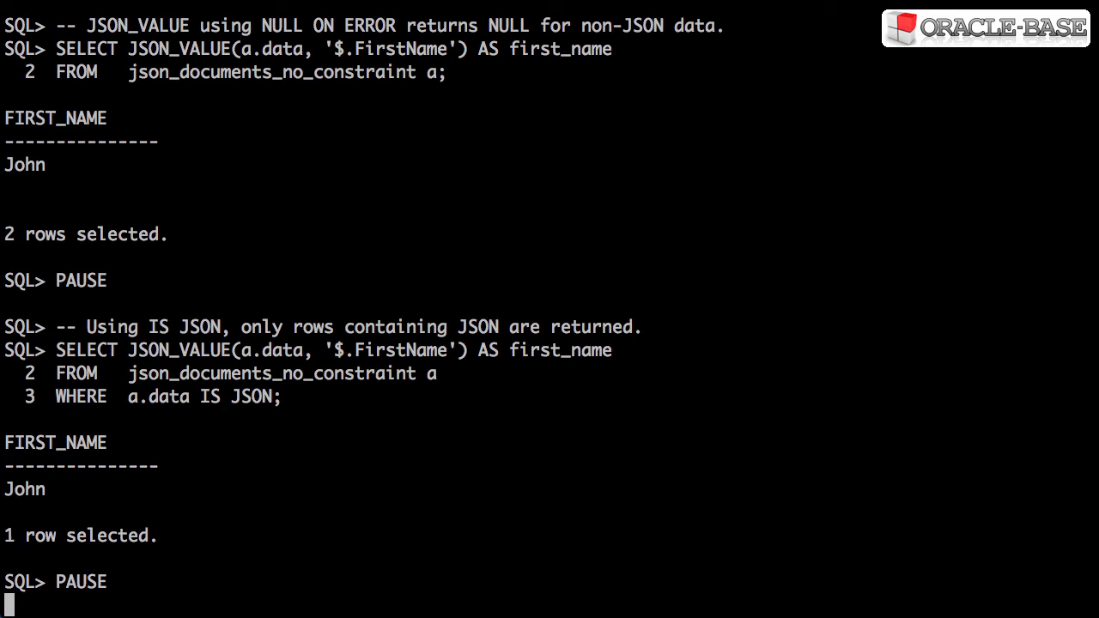
# Step: Continue past the JSON_VALUE queries on json_documents_no_constraint with and without WHERE a.data IS JSON
pyautogui.press('Return')
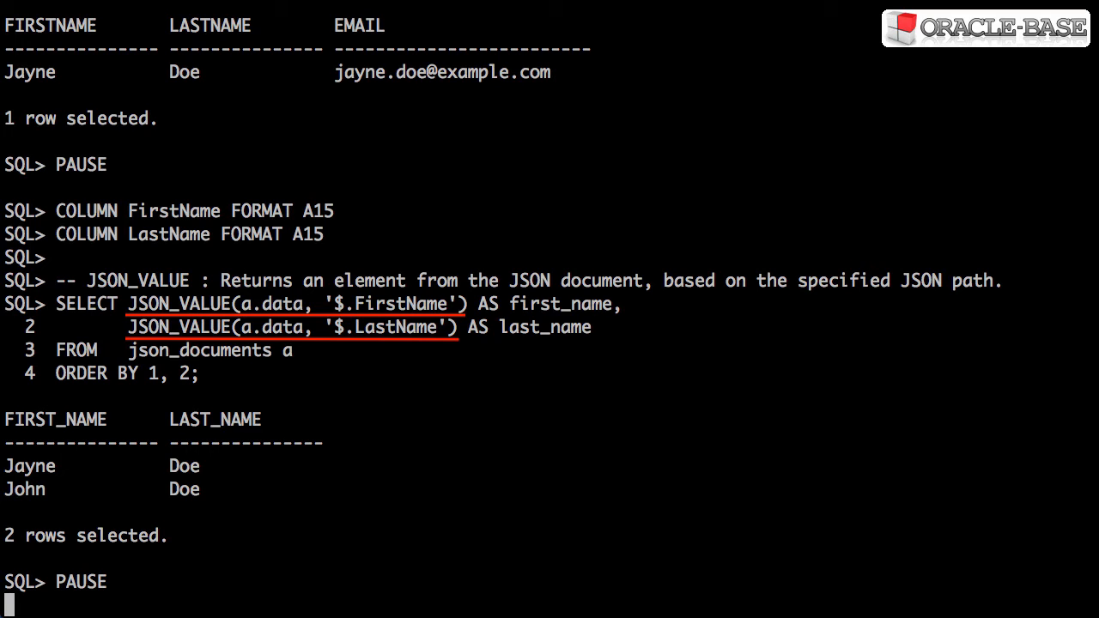
# Step: Run CREATE OR REPLACE VIEW json_documents_v using JSON_TABLE and review its column mappings
pyautogui.press('enter')
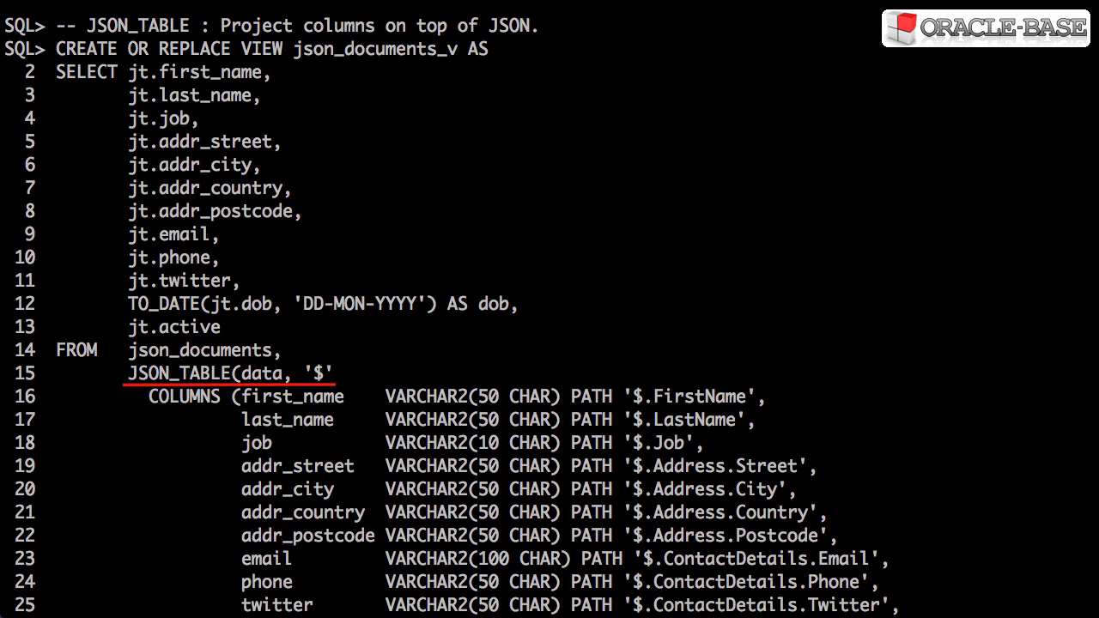
pyautogui.scroll(-3)
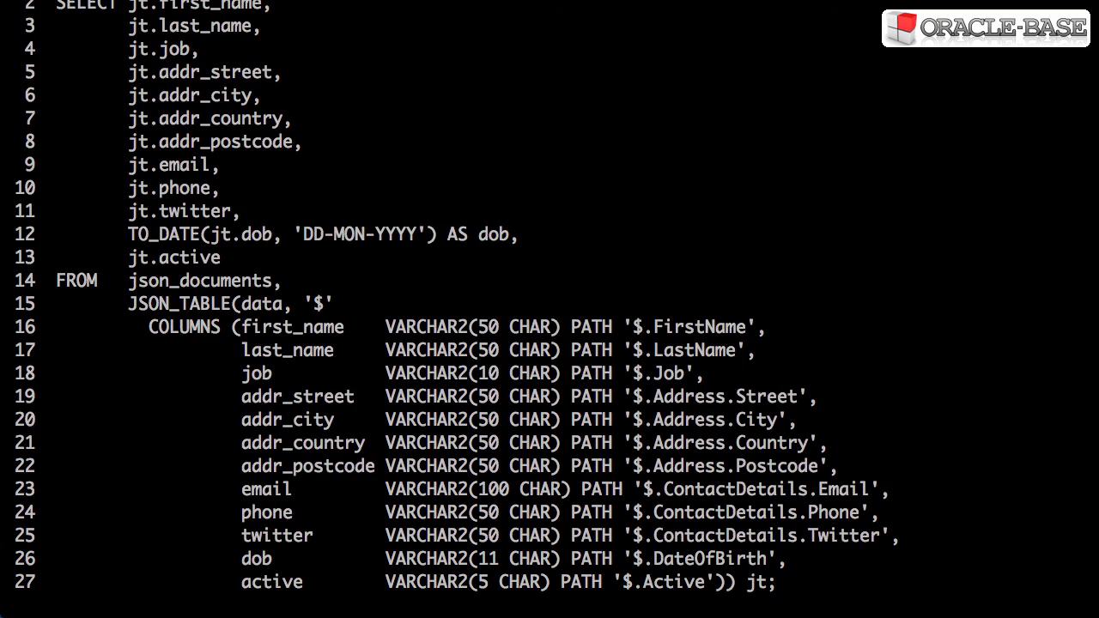